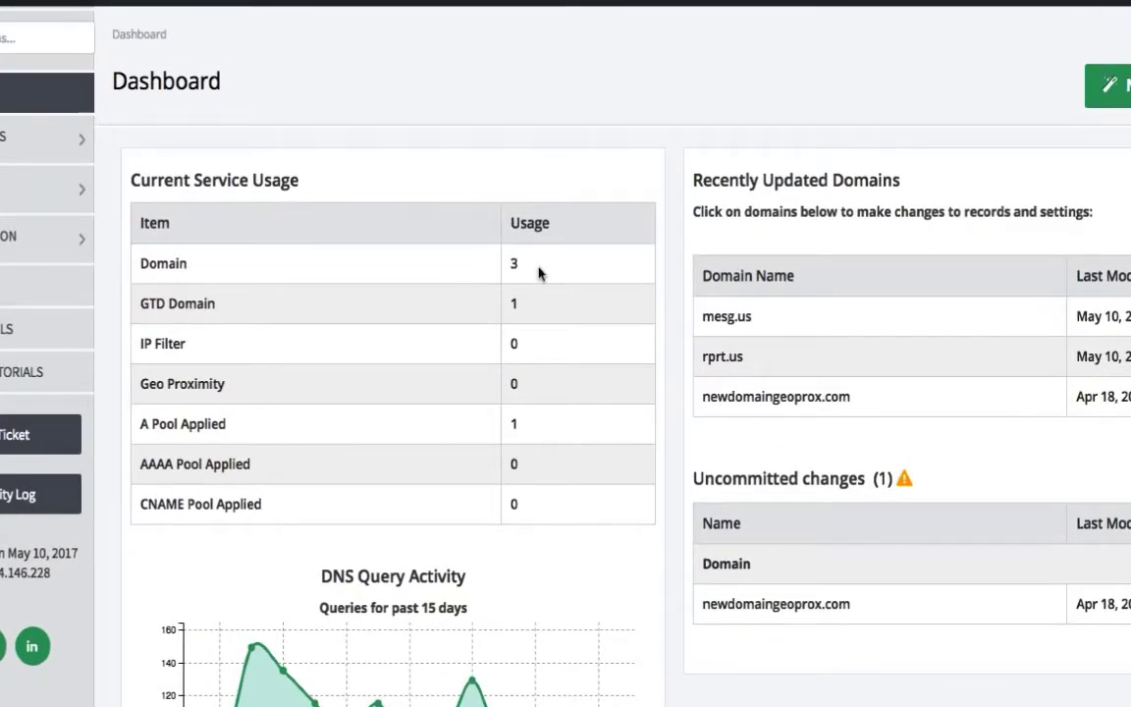
pyautogui.moveTo(483, 306)
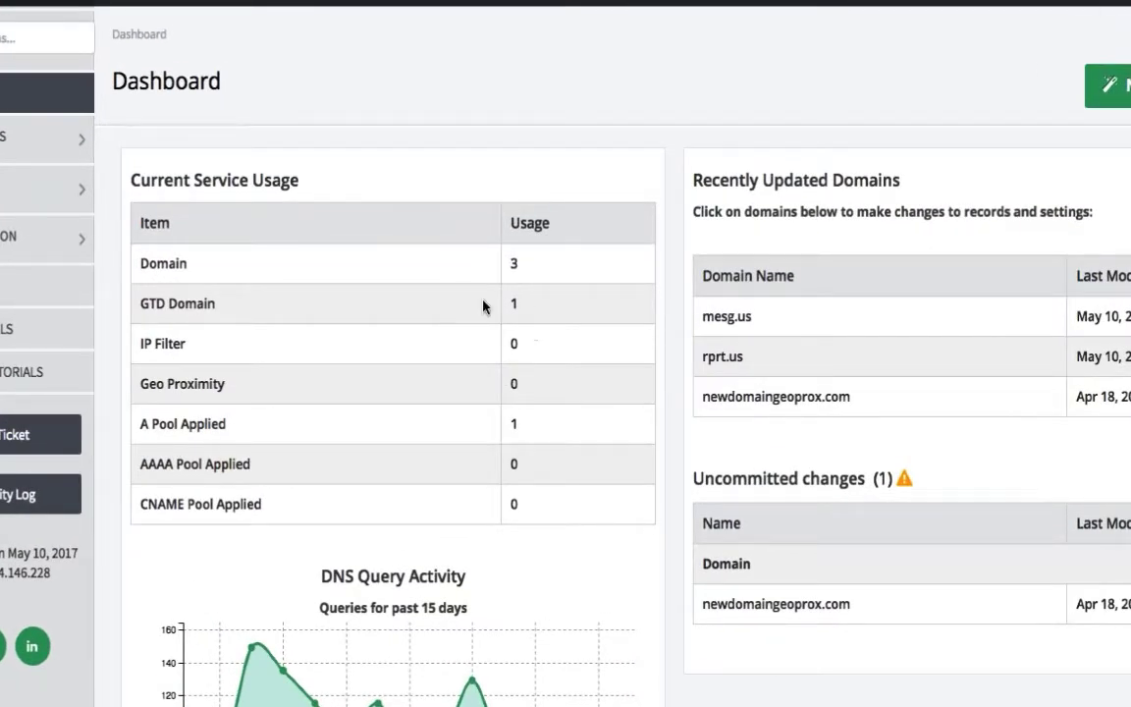
pyautogui.moveTo(534, 306)
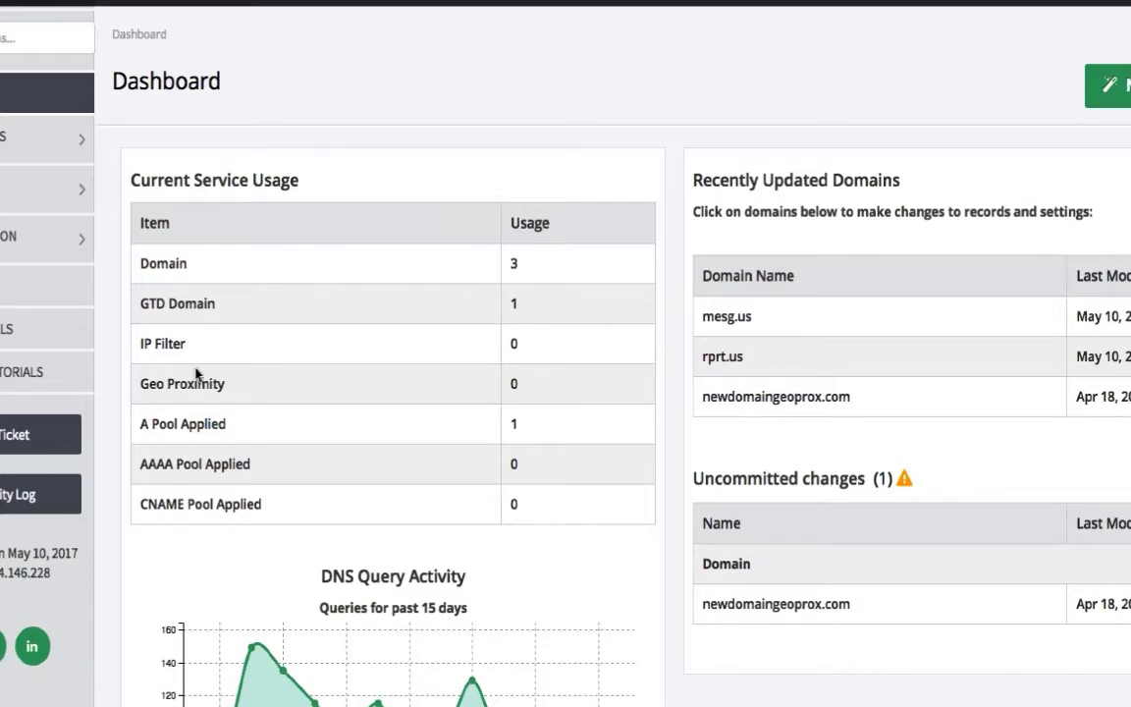
pyautogui.moveTo(212, 420)
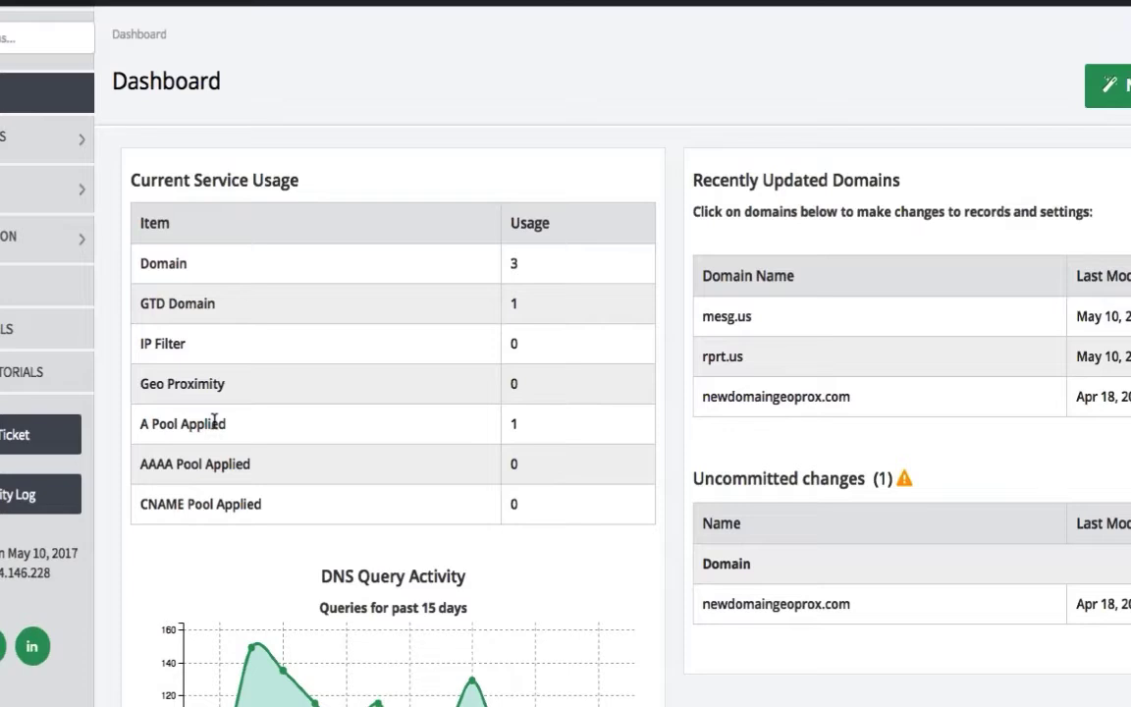
pyautogui.moveTo(526, 310)
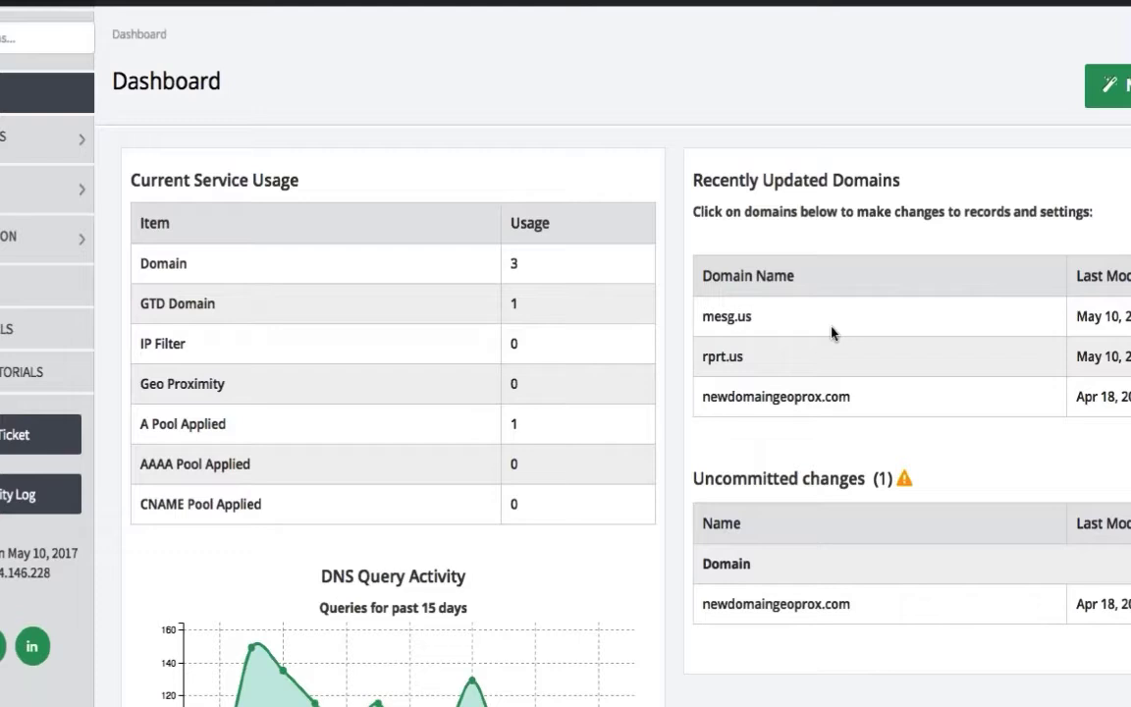
pyautogui.moveTo(550, 344)
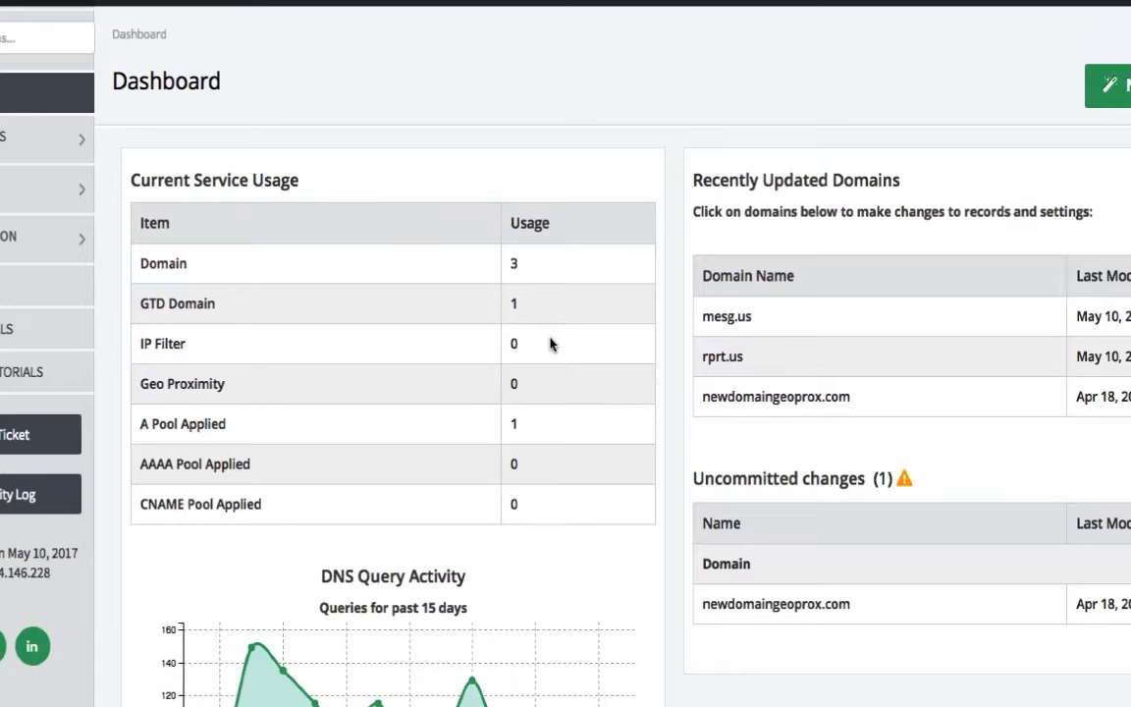
# Open the Advanced Query Report from the dashboard and scroll through its per-day and per-domain tables
pyautogui.scroll(-3)
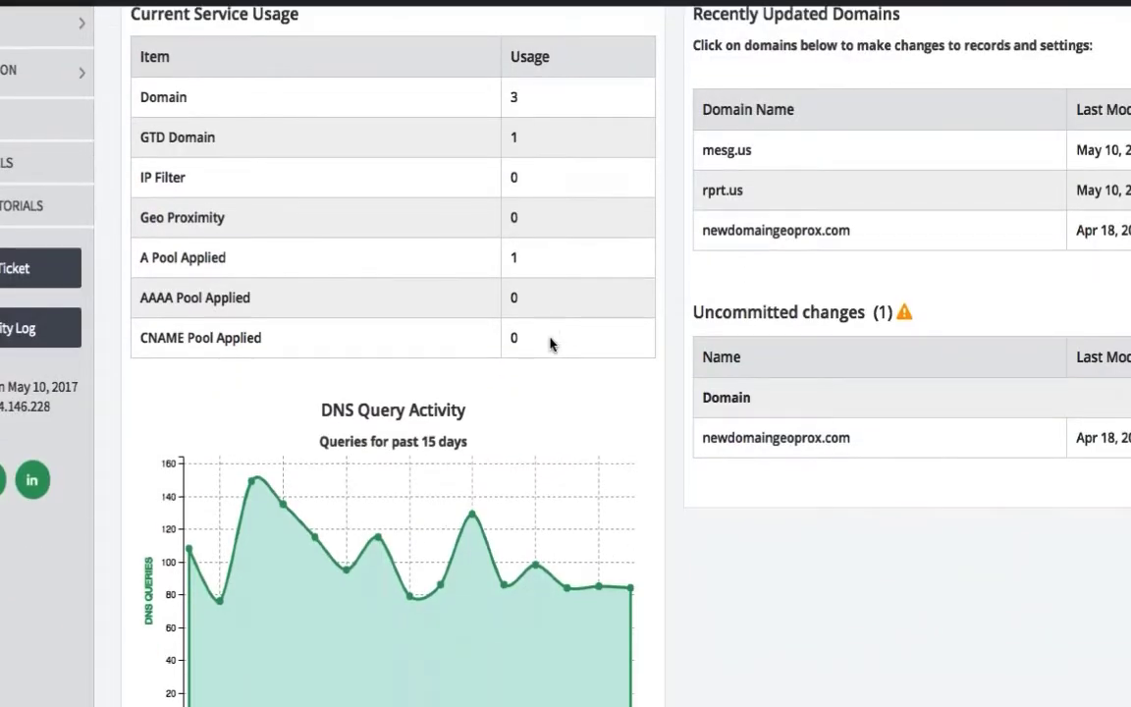
pyautogui.moveTo(581, 414)
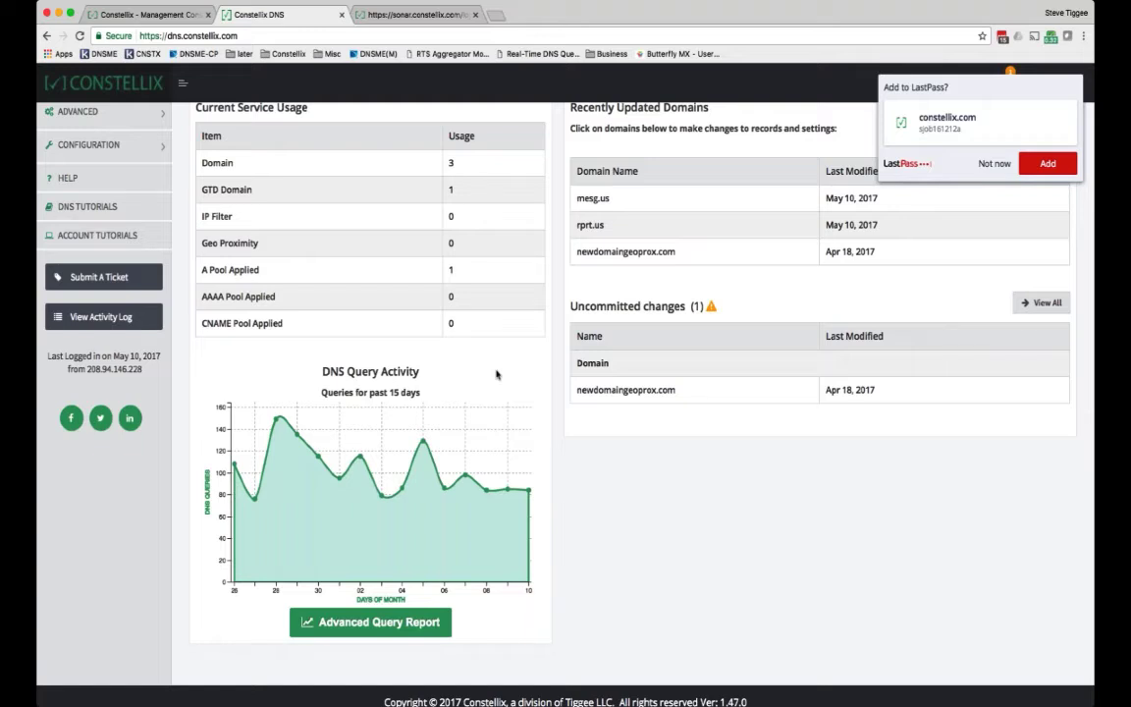
pyautogui.scroll(3)
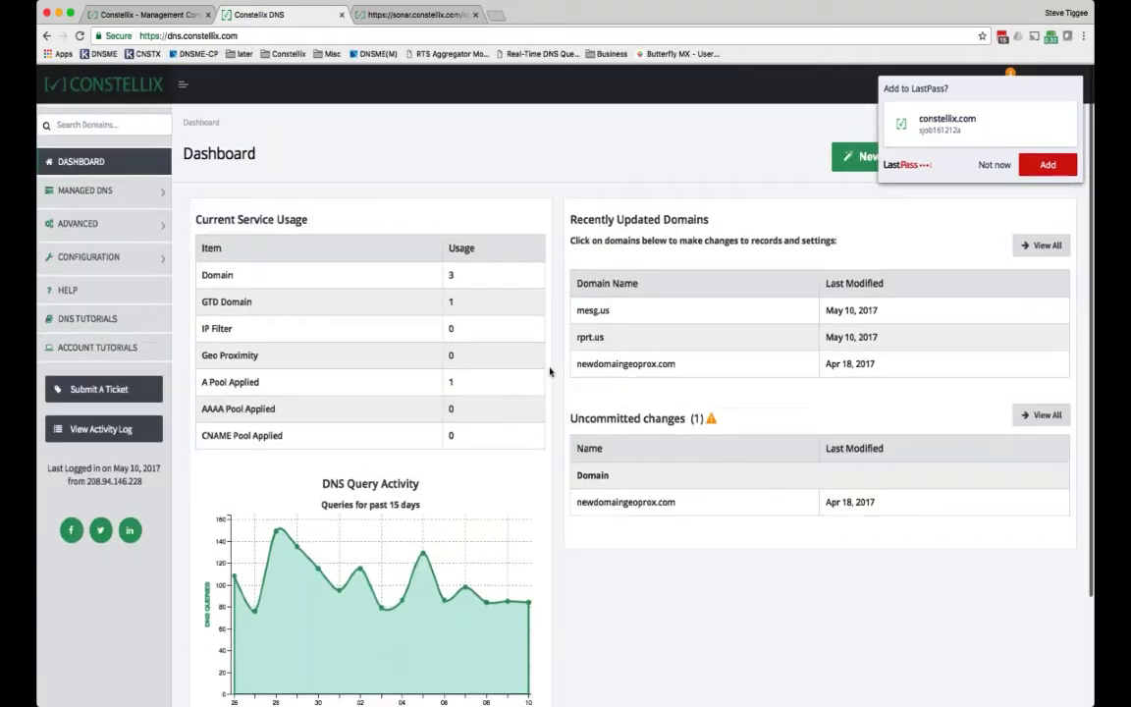
pyautogui.scroll(-3)
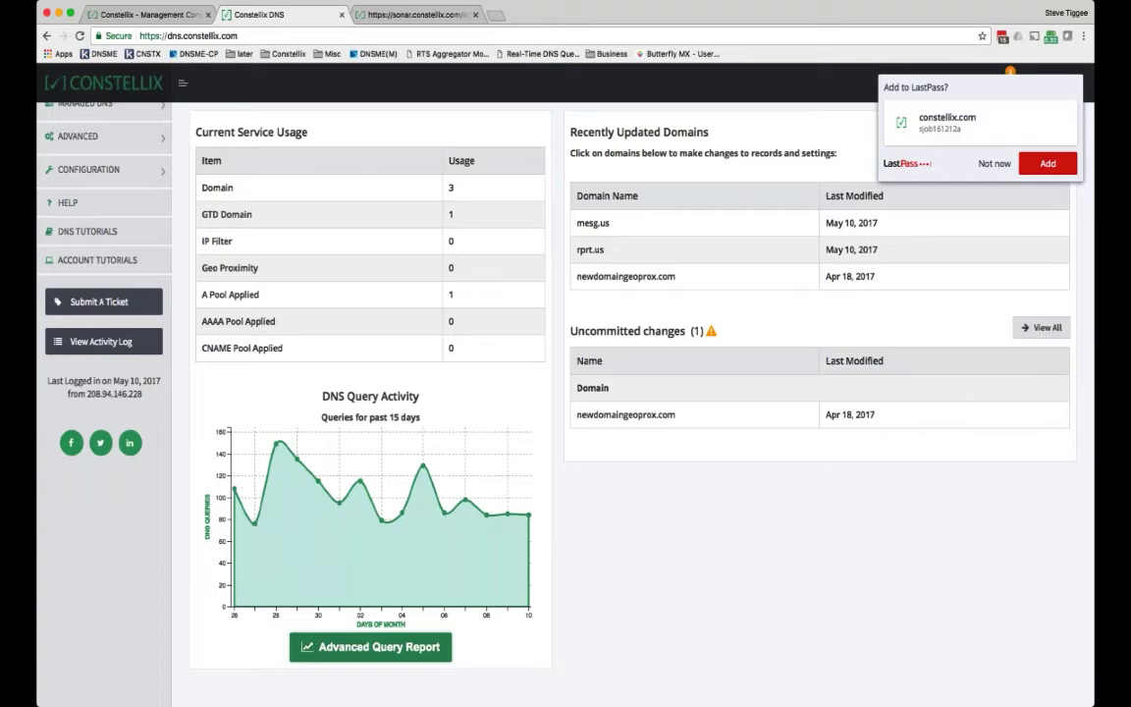
pyautogui.click(369, 646)
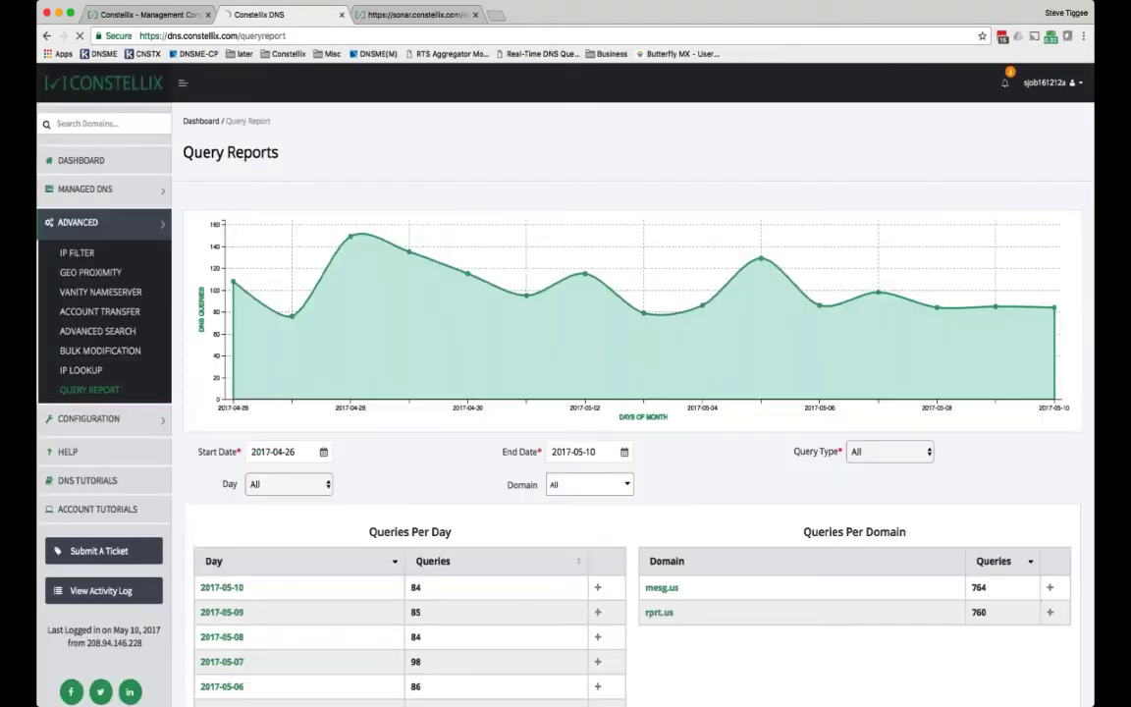
pyautogui.scroll(-3)
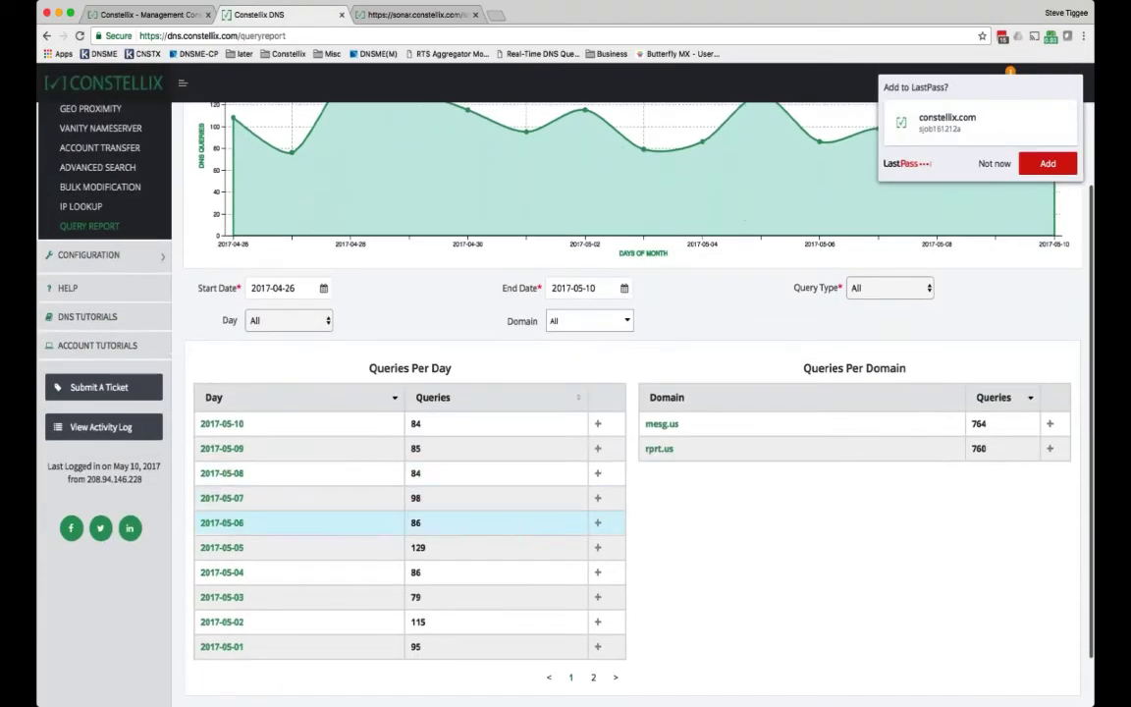
pyautogui.scroll(3)
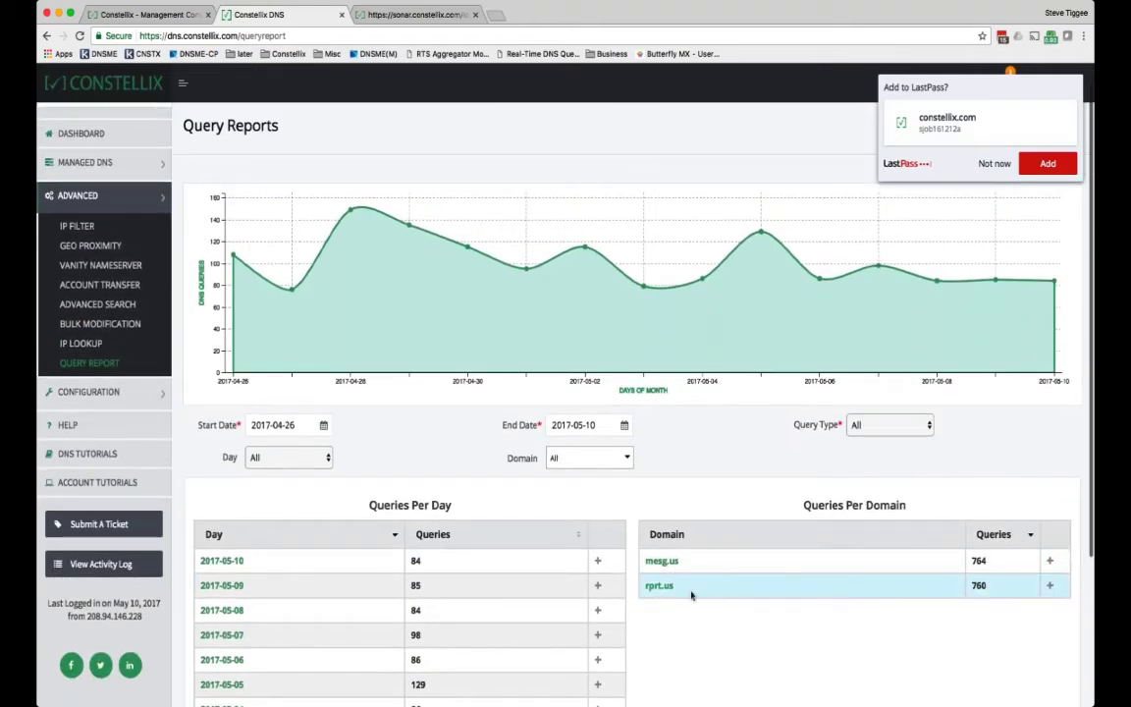
pyautogui.scroll(-3)
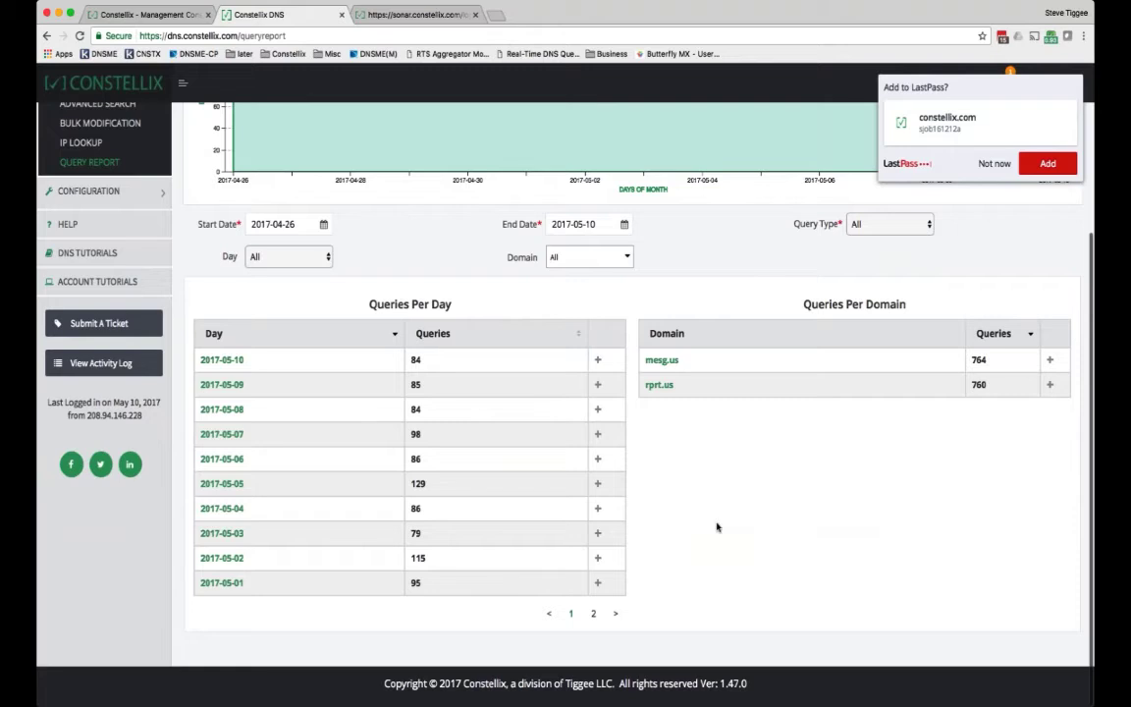
pyautogui.scroll(3)
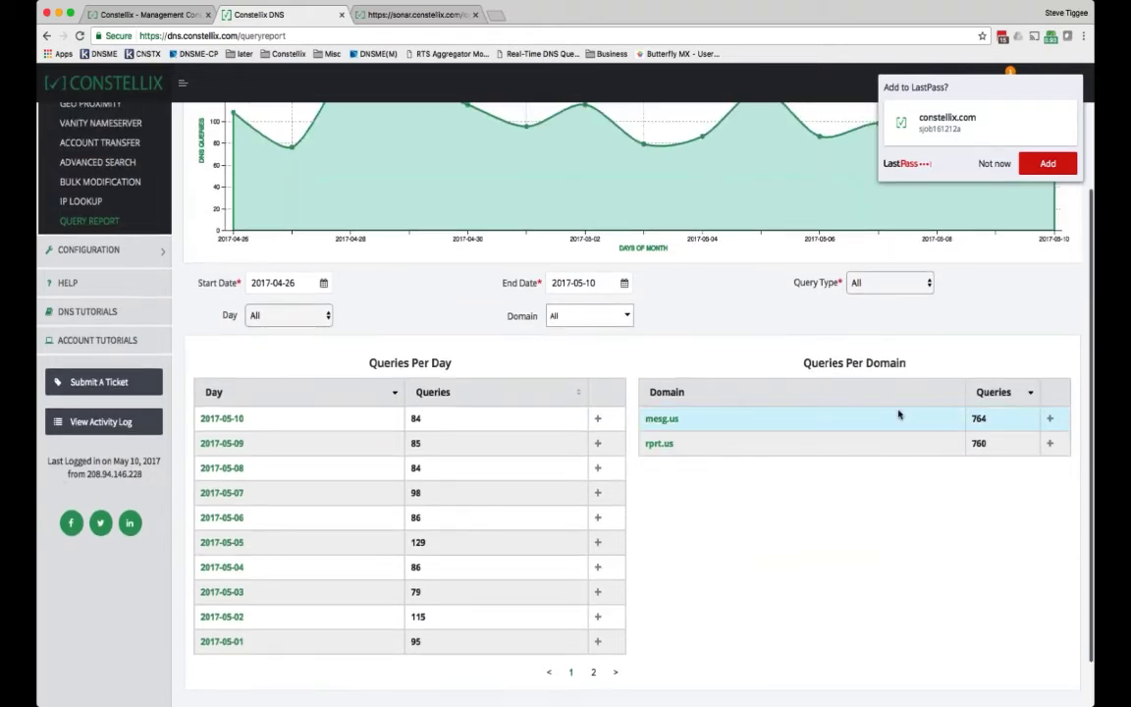
pyautogui.moveTo(807, 410)
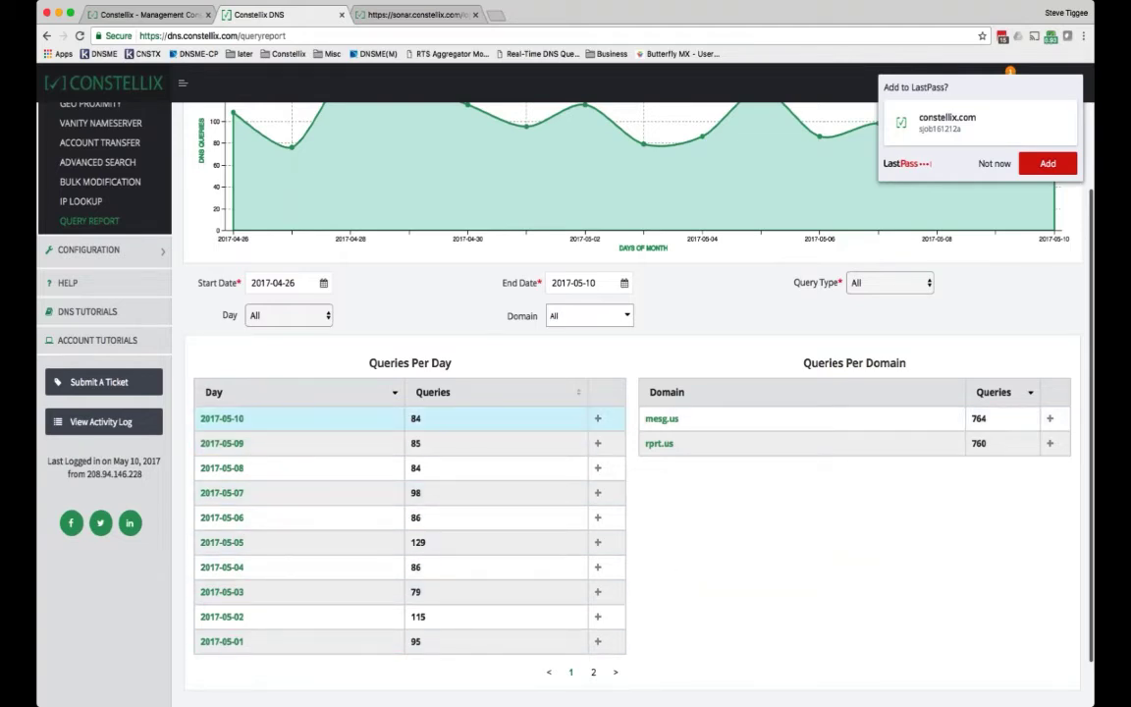
# View per-domain traffic for 2017-05-10, return via the rprt.us statistics, and reopen the full query report
pyautogui.click(597, 419)
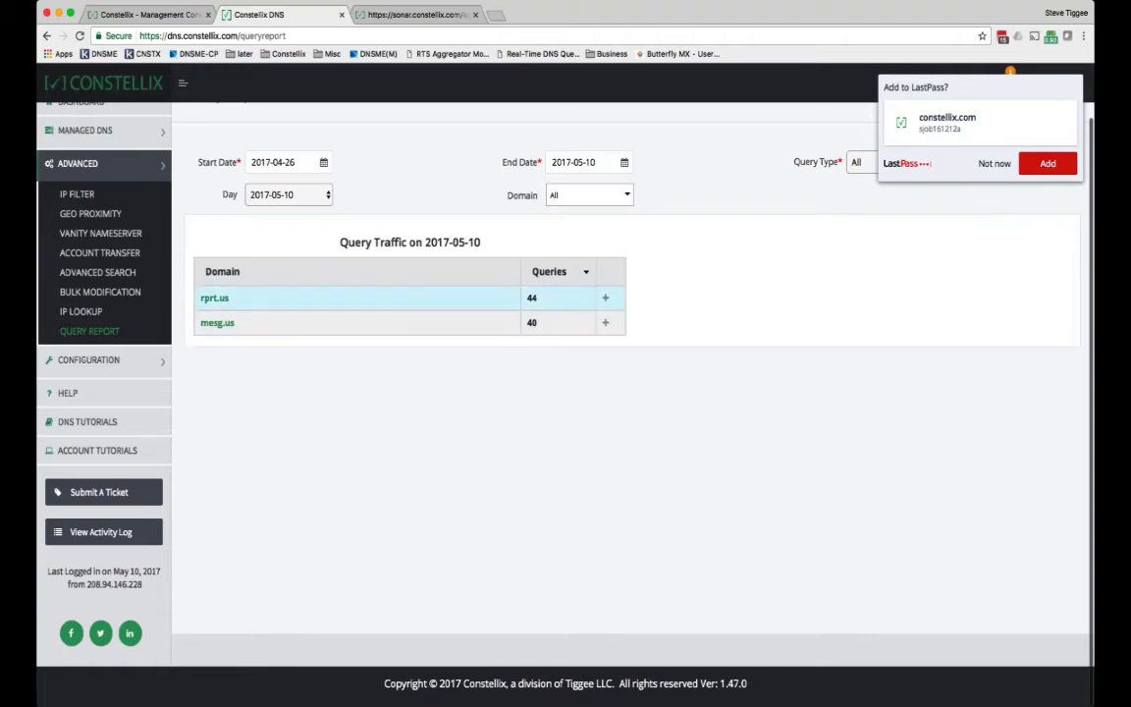
pyautogui.click(47, 35)
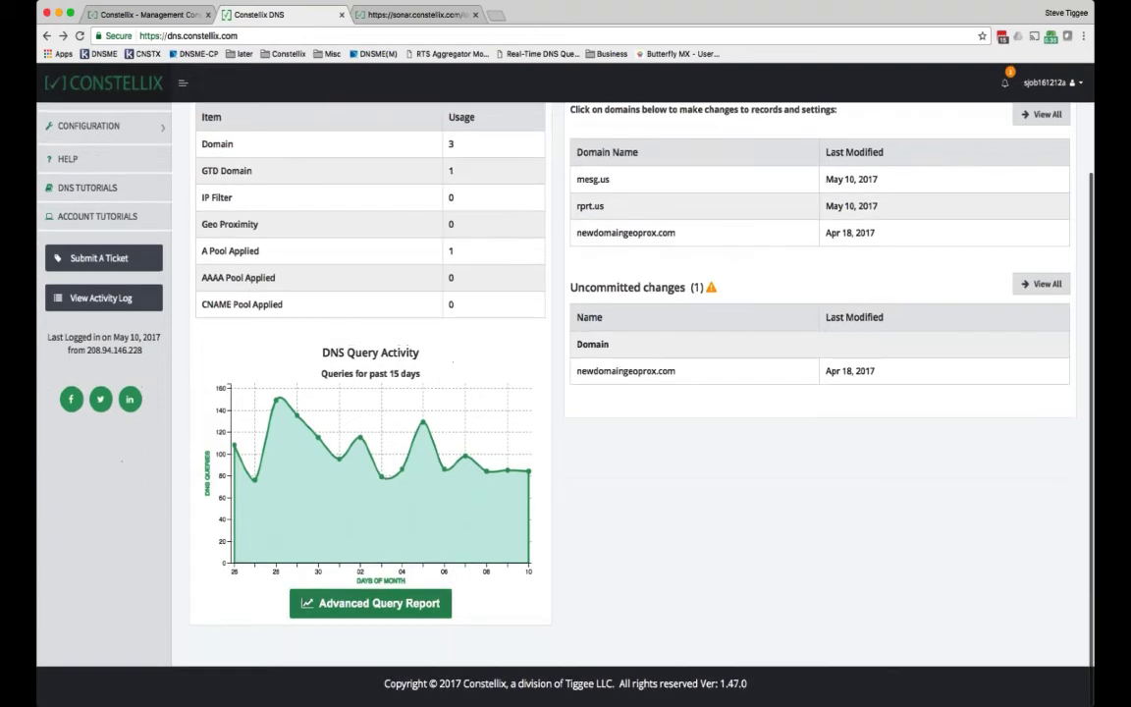
pyautogui.click(369, 602)
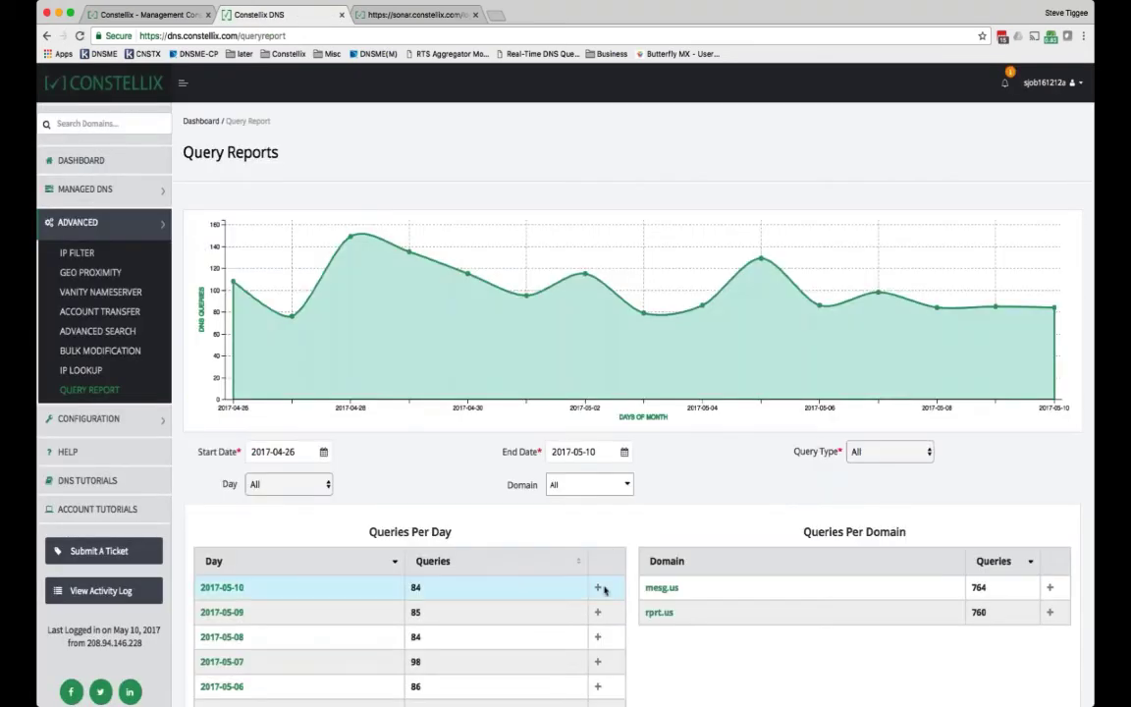
# Expand the 2017-05-10 row and both domain rows, then show per-domain traffic for 2017-05-10 (rprt.us 44, mesg.us 40)
pyautogui.click(597, 587)
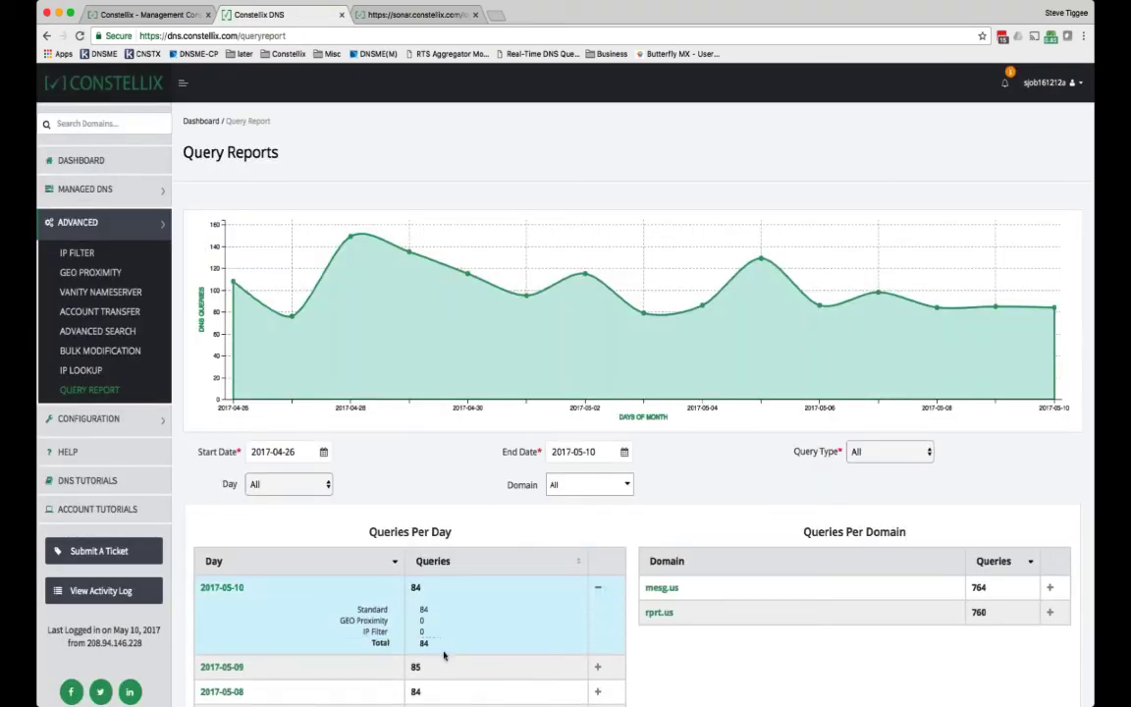
pyautogui.scroll(-3)
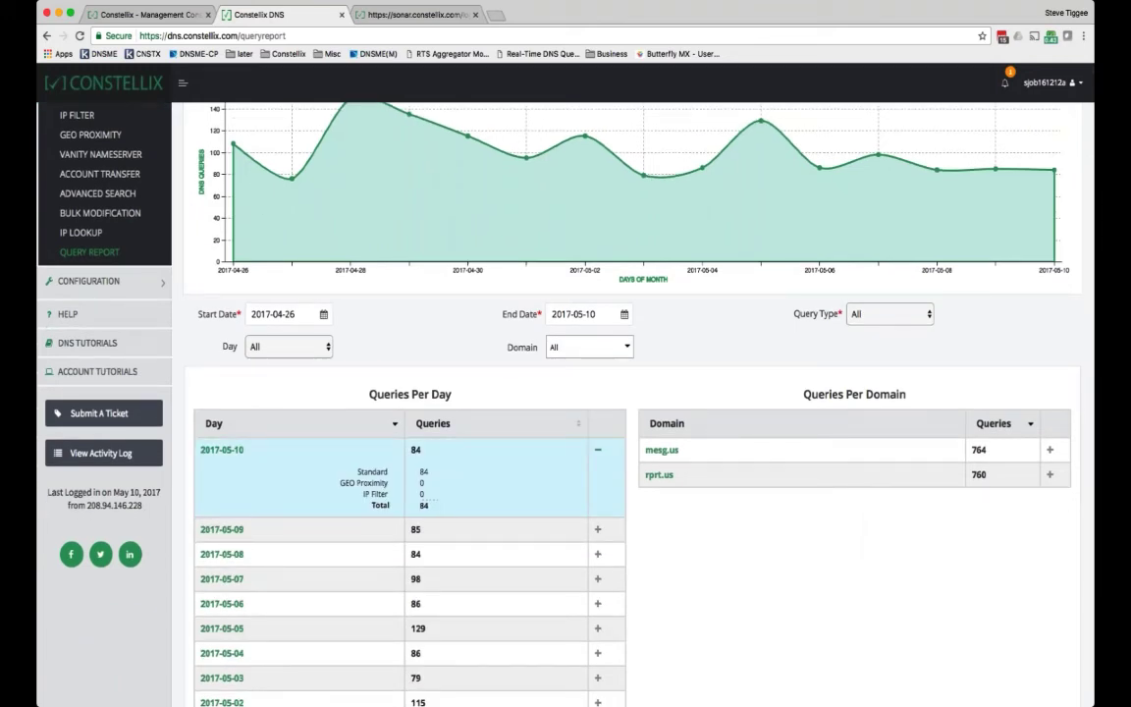
pyautogui.moveTo(442, 500)
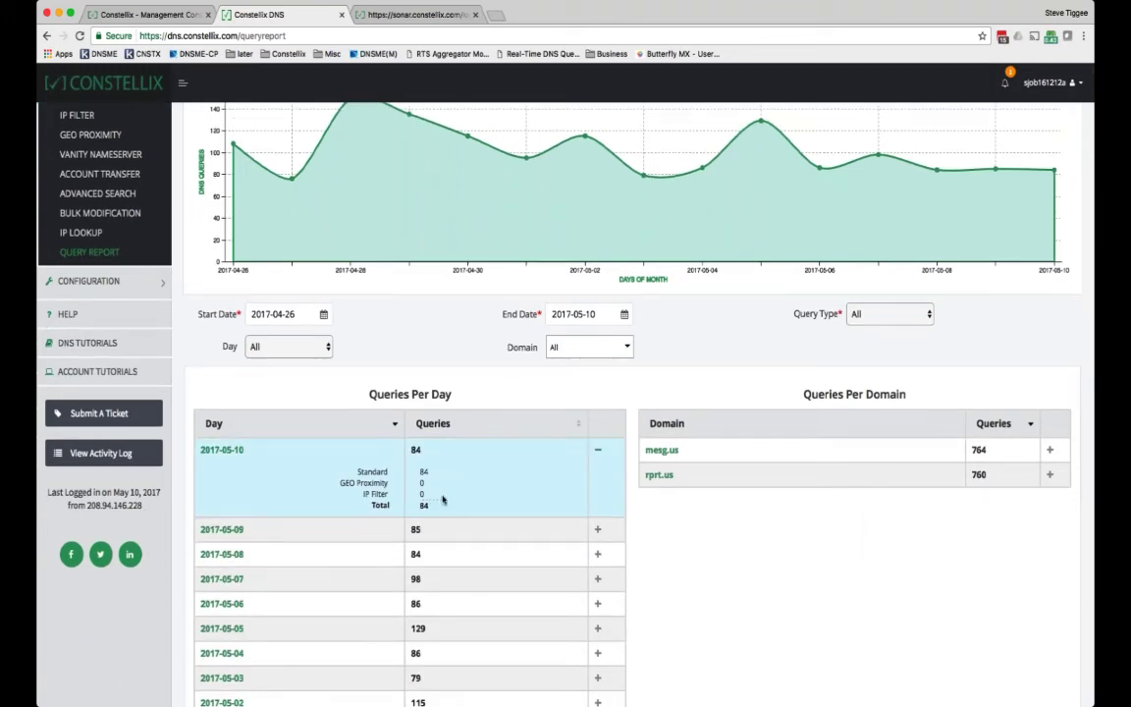
pyautogui.moveTo(467, 499)
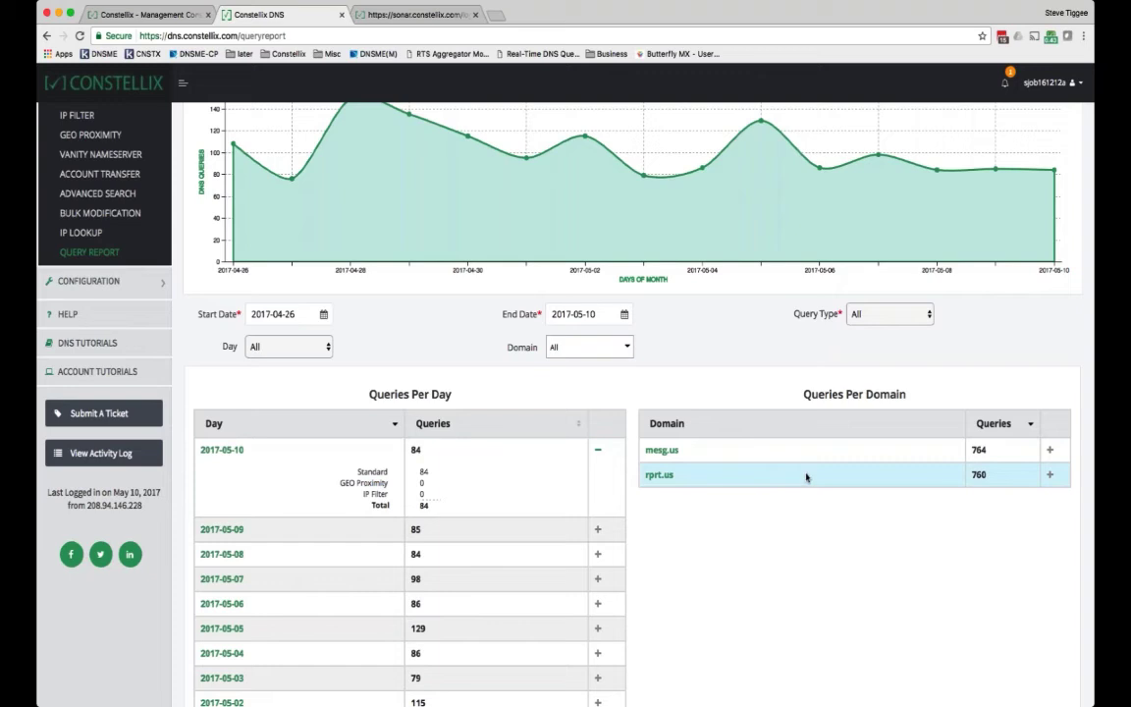
pyautogui.moveTo(791, 472)
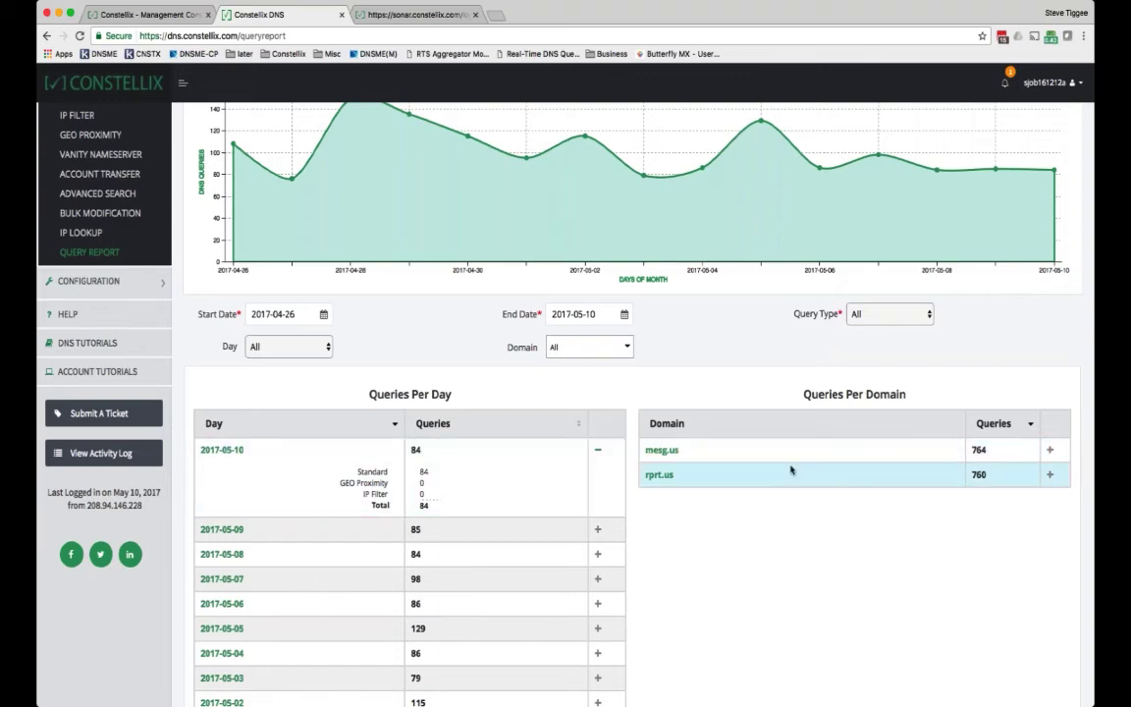
pyautogui.click(1049, 450)
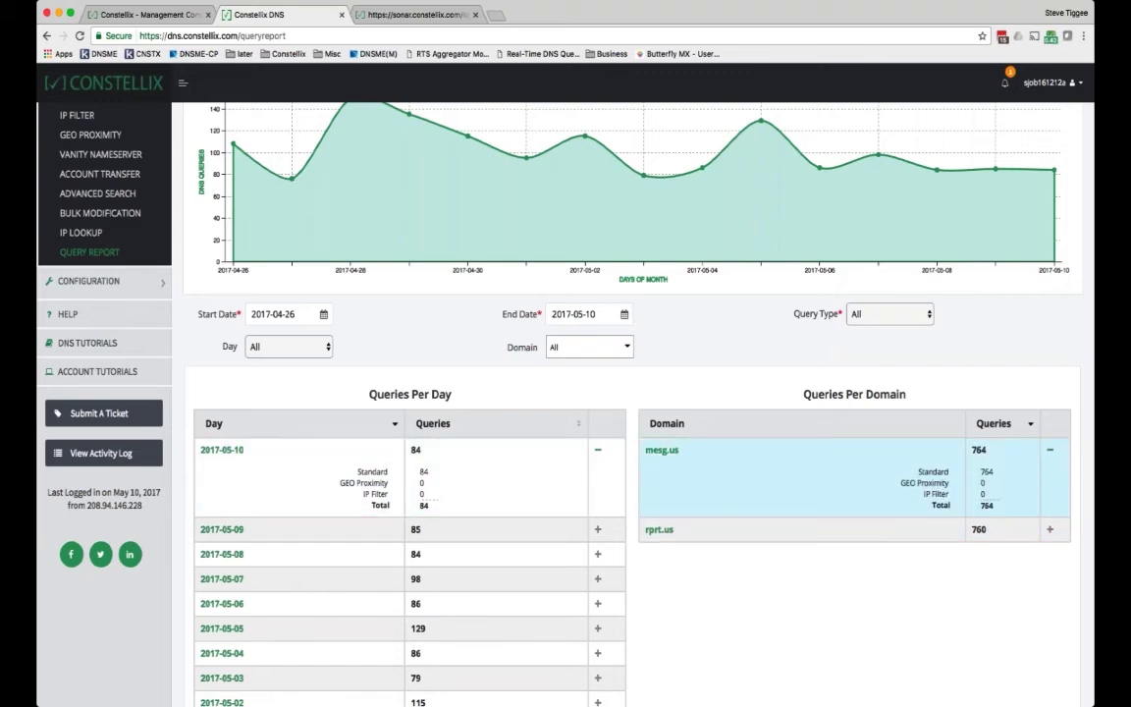
pyautogui.click(1049, 530)
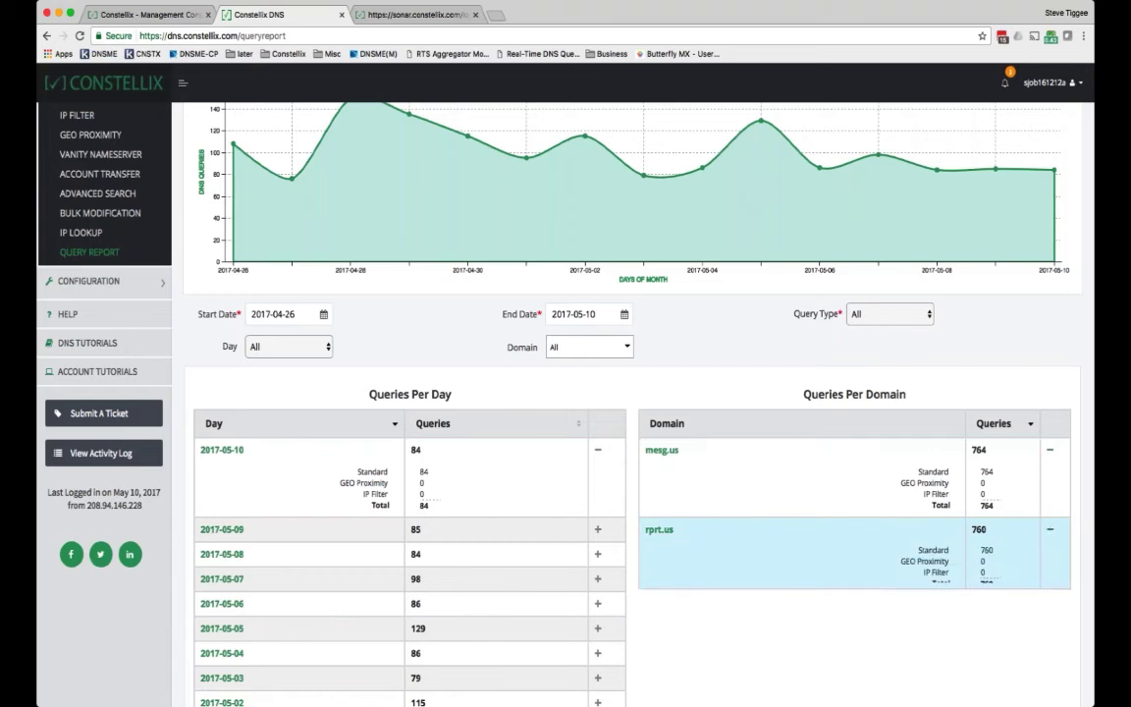
pyautogui.click(288, 346)
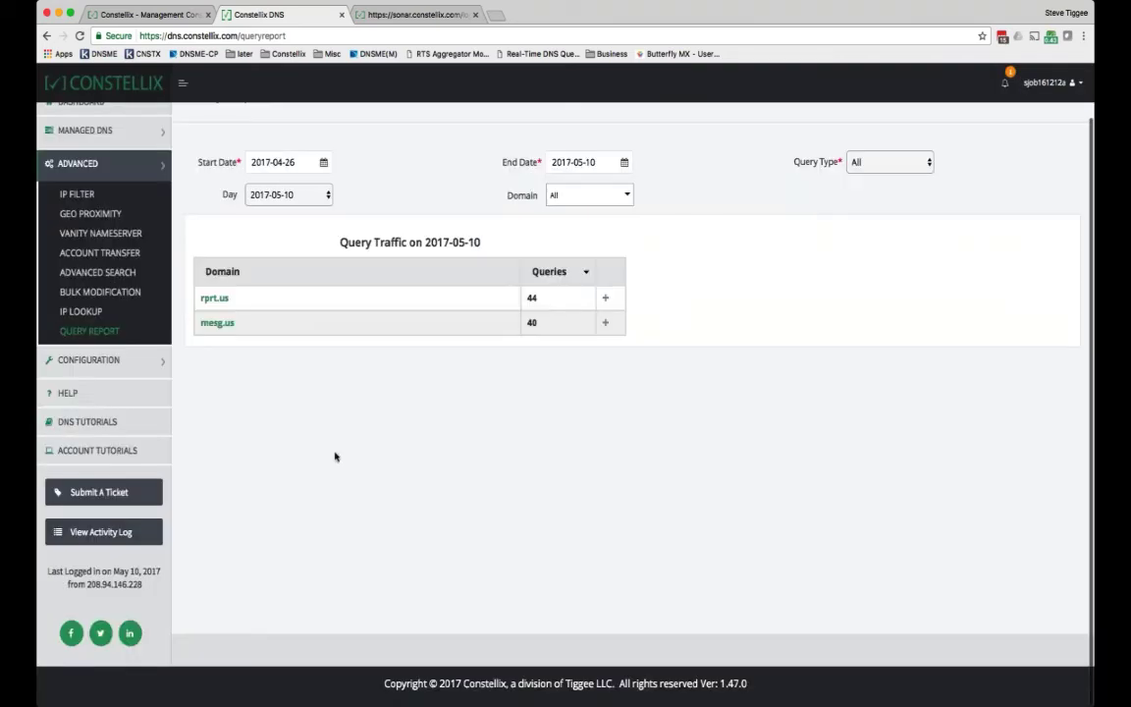
pyautogui.moveTo(632, 343)
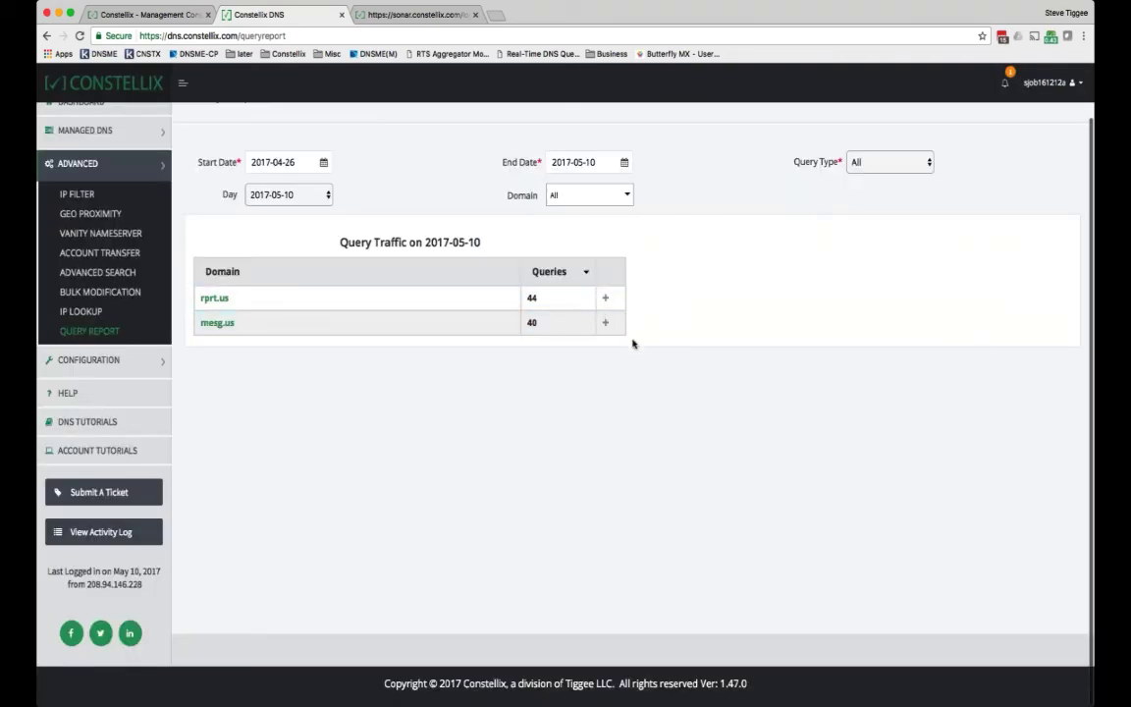
pyautogui.moveTo(550, 341)
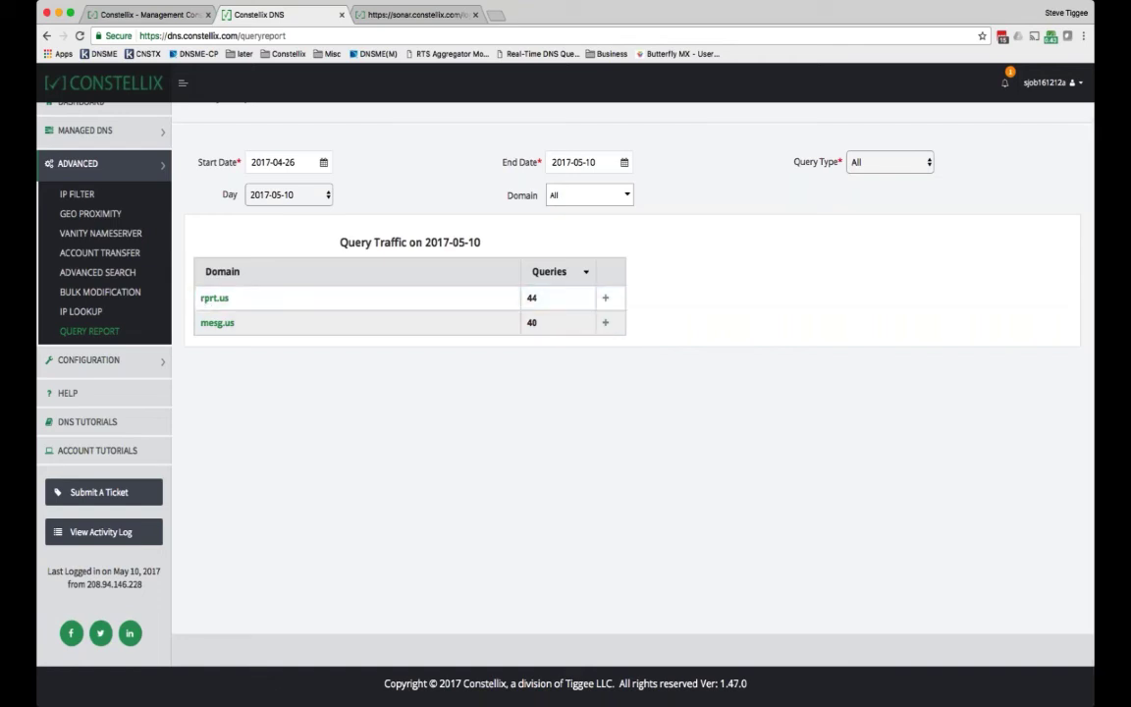
# Expand the rprt.us row and open its detailed report for 2017-05-10 showing 44 standard queries
pyautogui.click(605, 298)
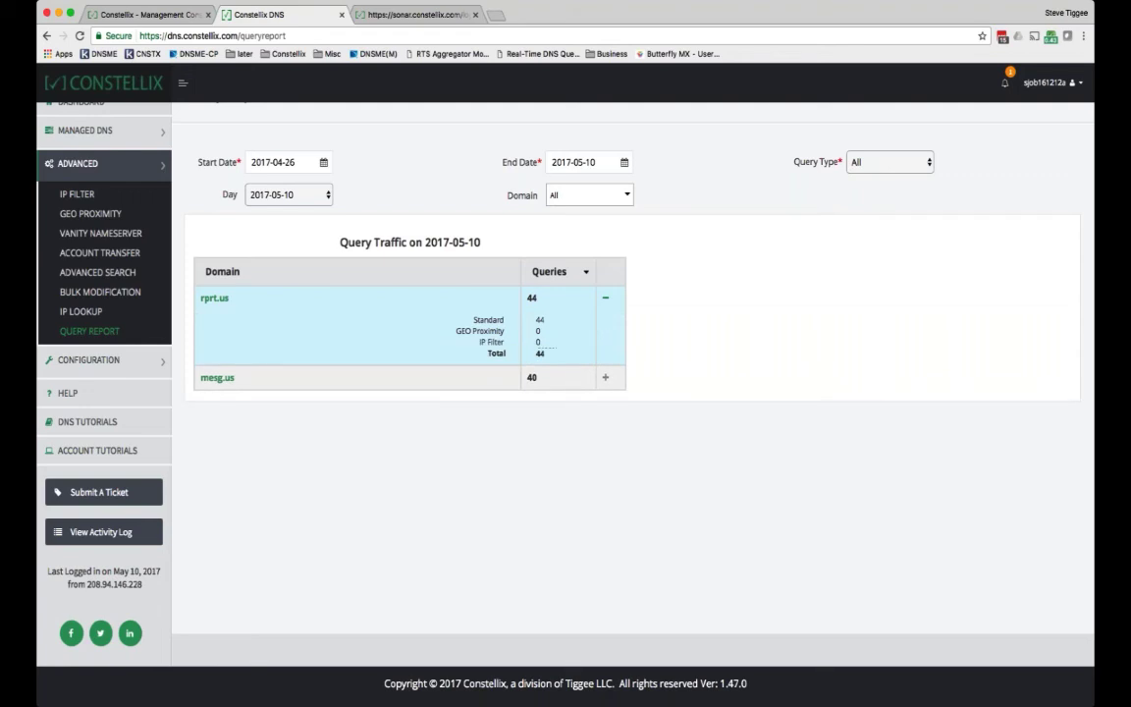
pyautogui.click(214, 298)
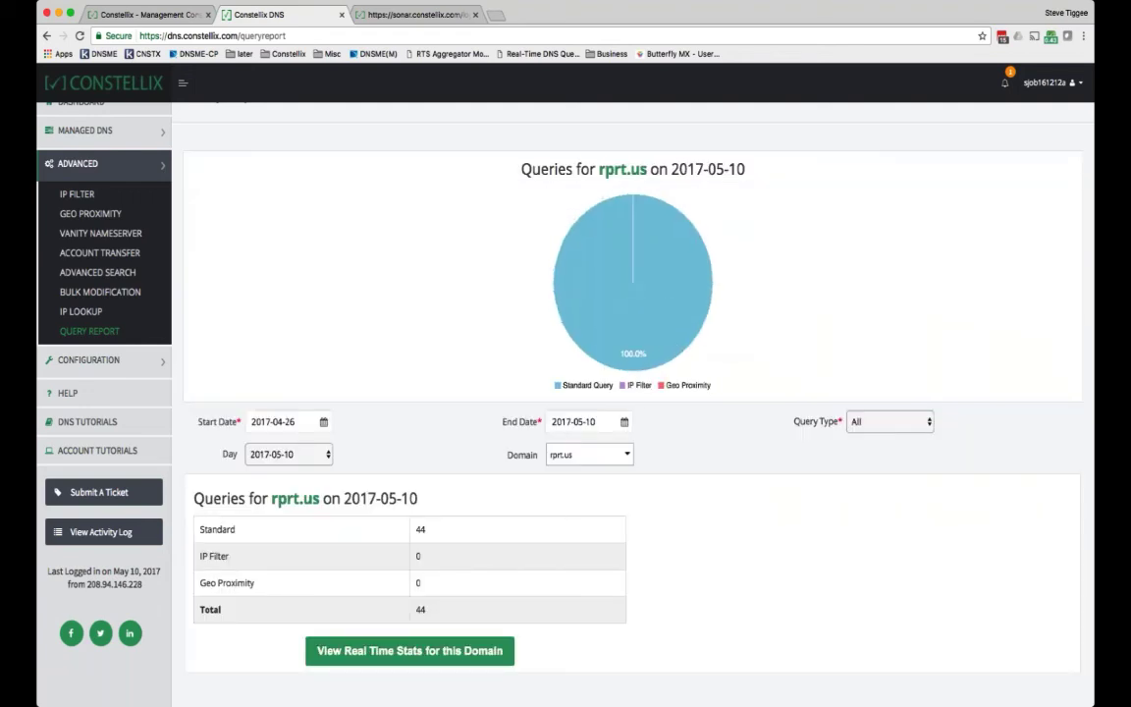
pyautogui.moveTo(617, 271)
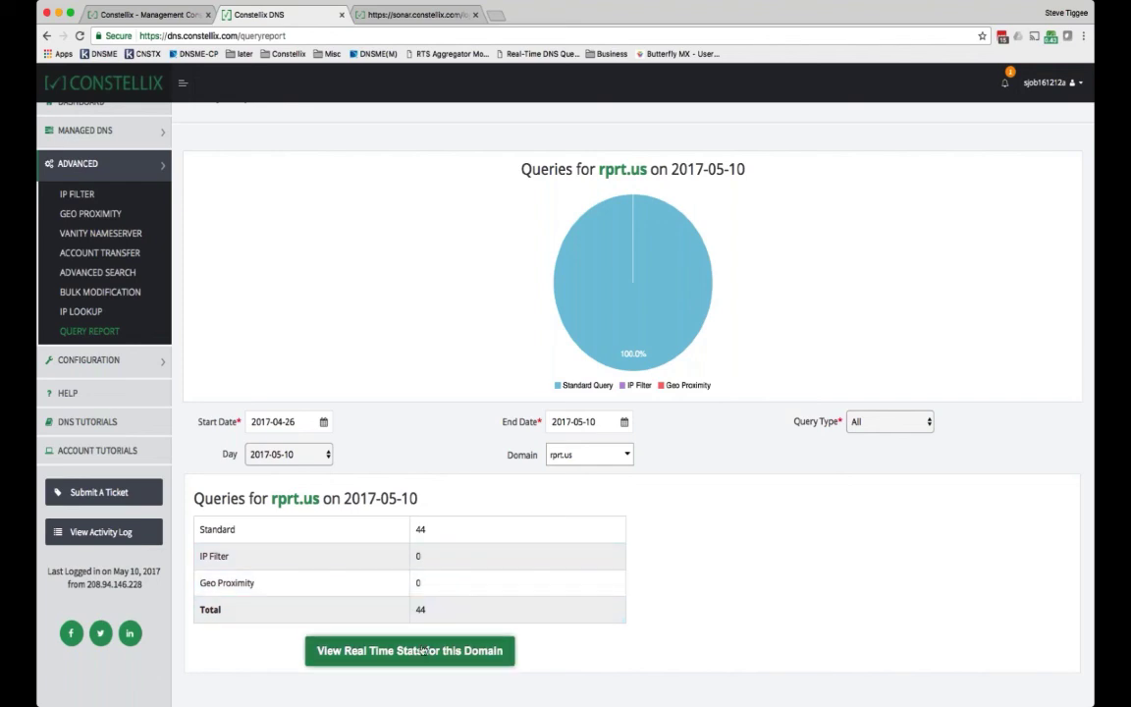
# Show the Real-Time Statistics chart for rprt.us (2017-04-30 to 2017-05-10) with the Amsterdam series emphasised
pyautogui.click(408, 650)
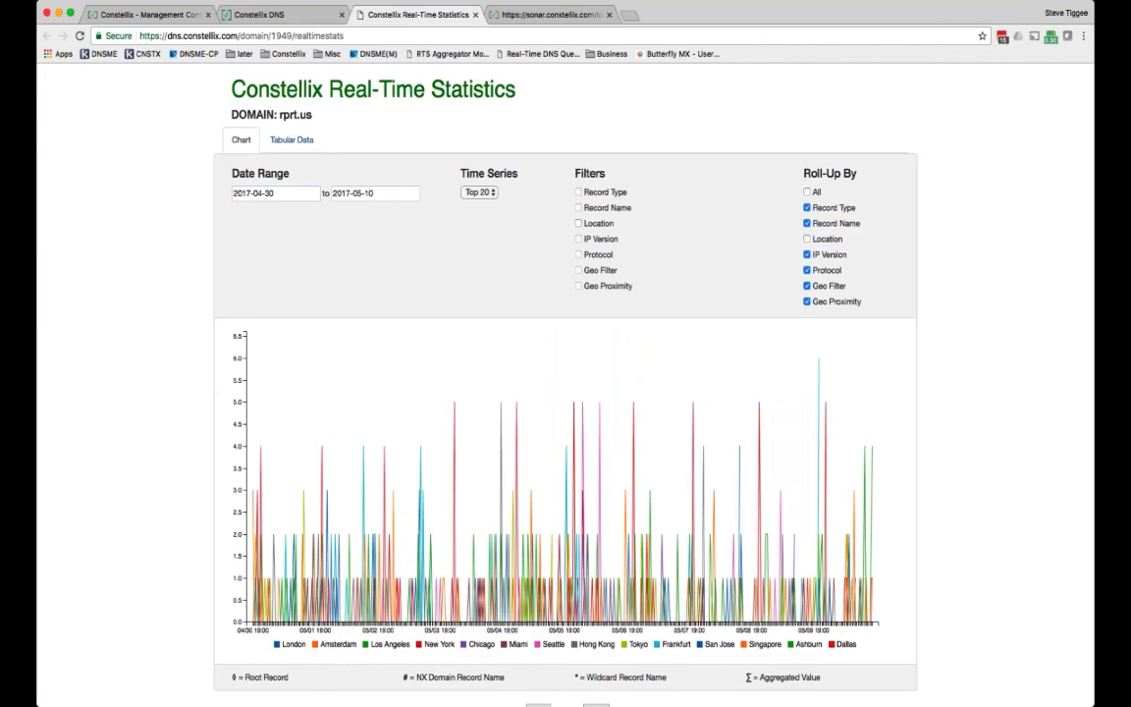
pyautogui.click(337, 644)
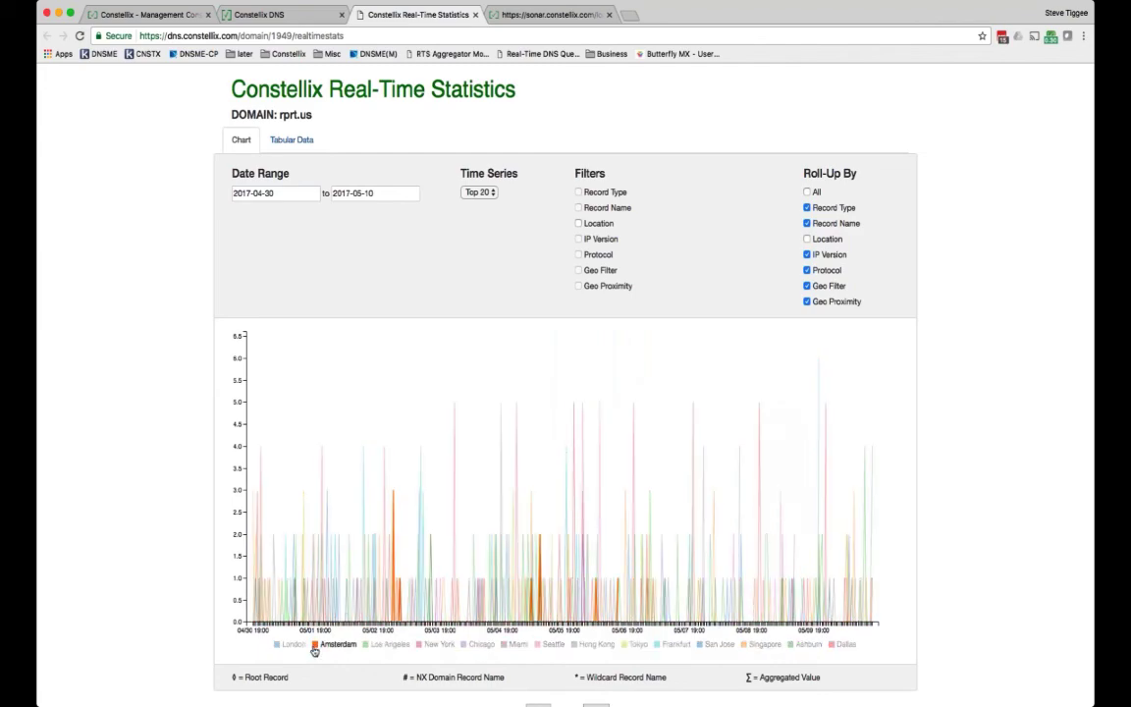